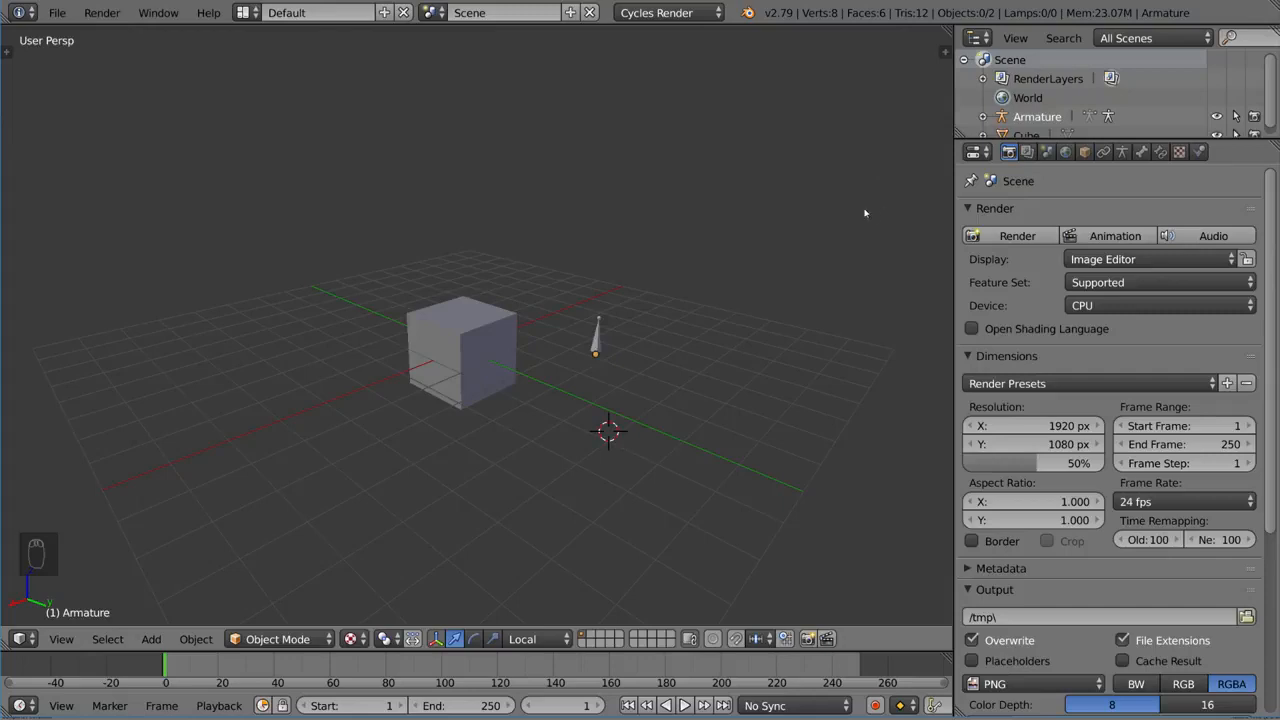
pyautogui.moveTo(888, 270)
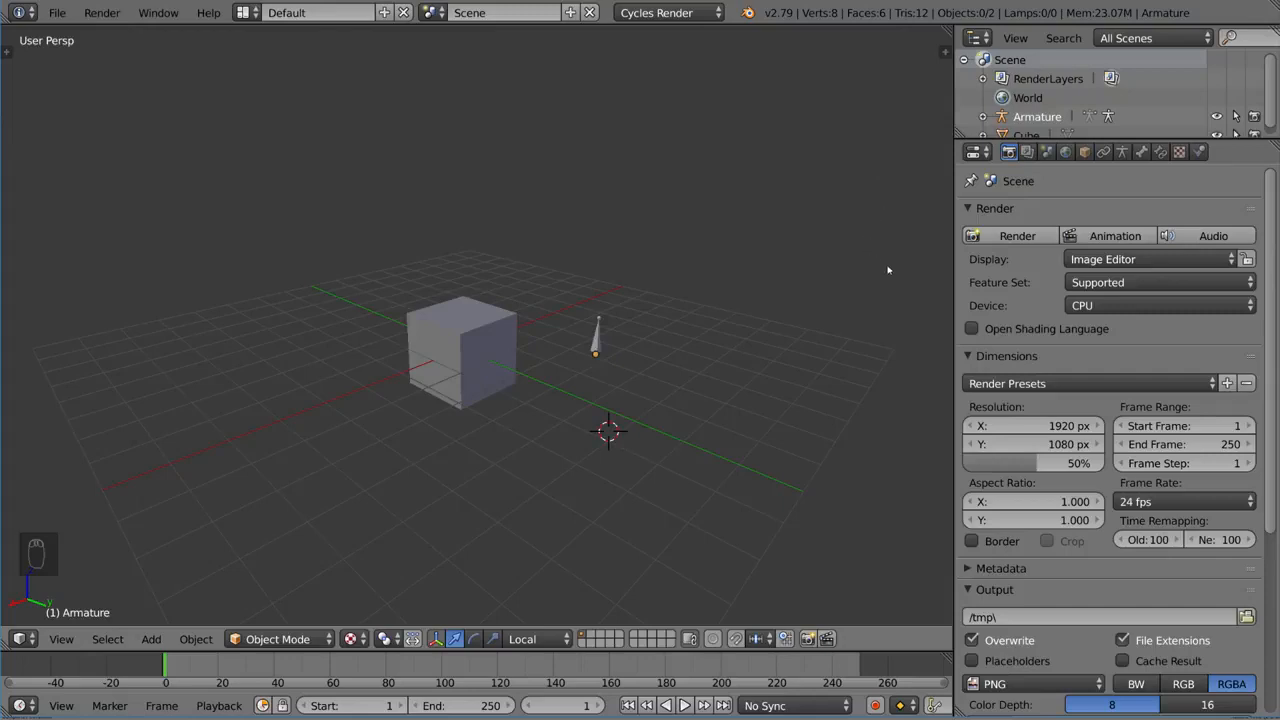
pyautogui.moveTo(850, 316)
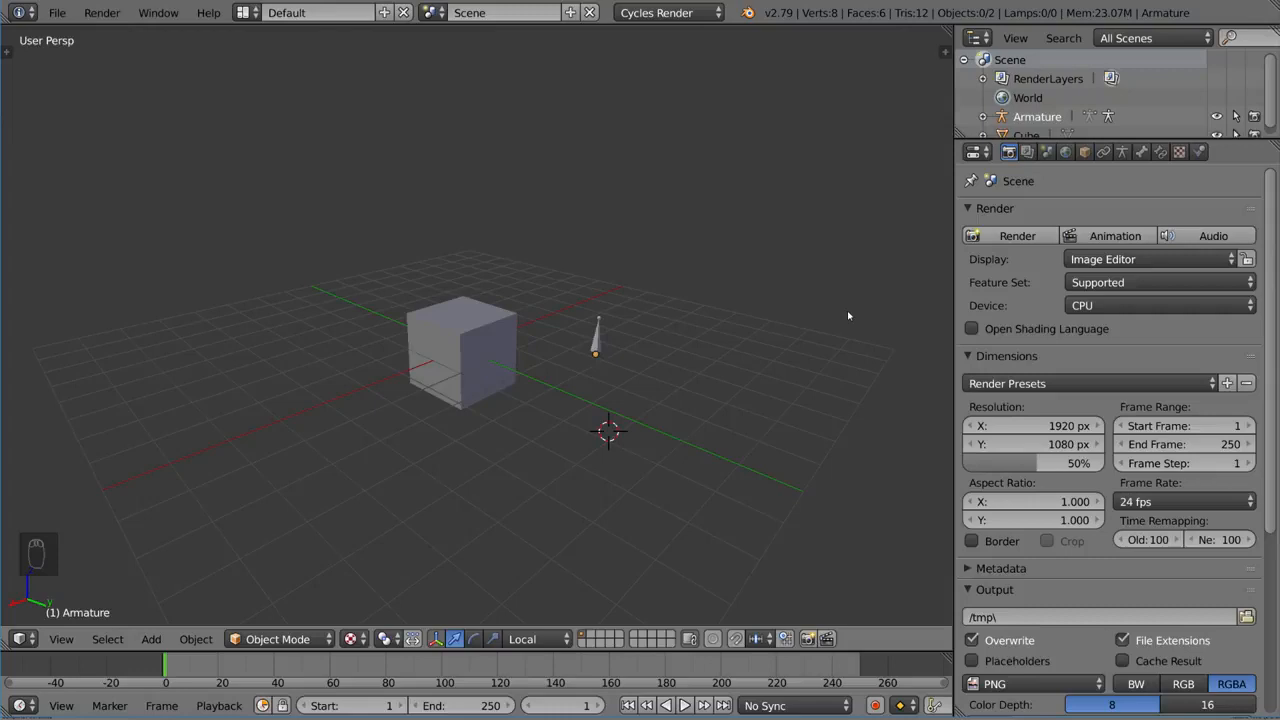
# Step: Select the single-bone armature standing beside the cube
pyautogui.click(596, 350)
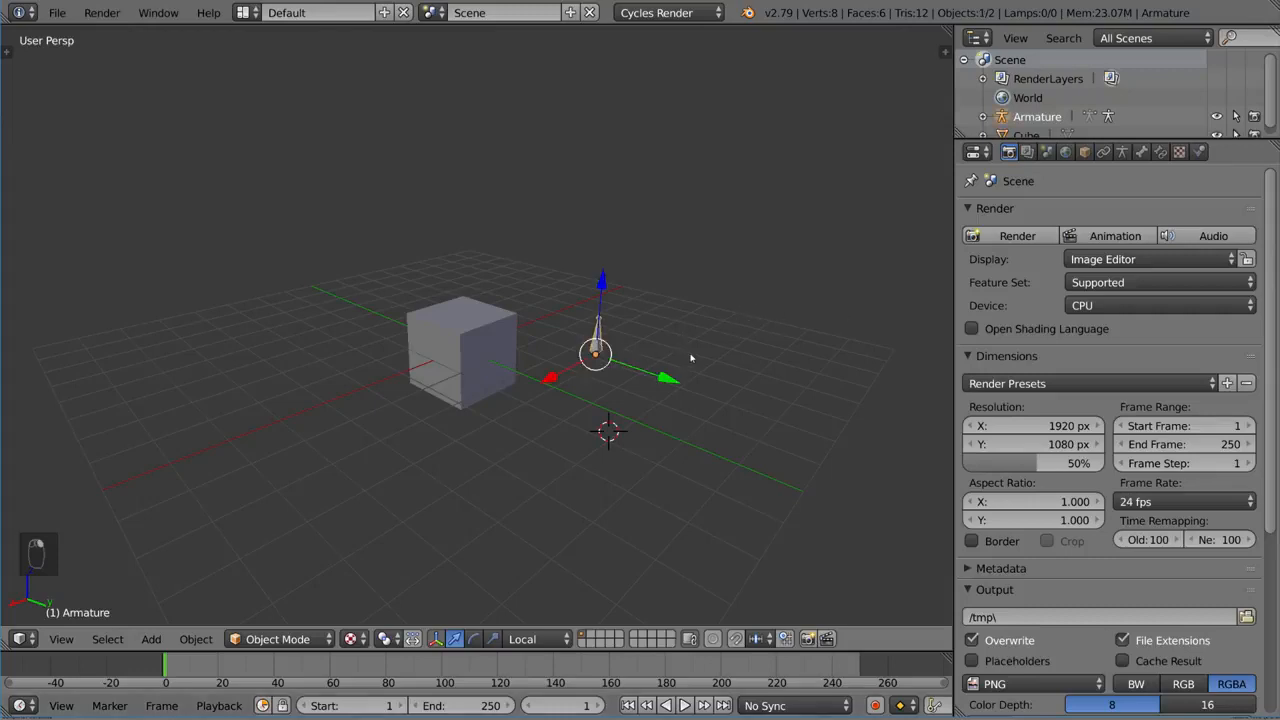
# Step: Enter pose mode and add a Damped Track bone constraint with no target
pyautogui.press('Ctrl+TAB')
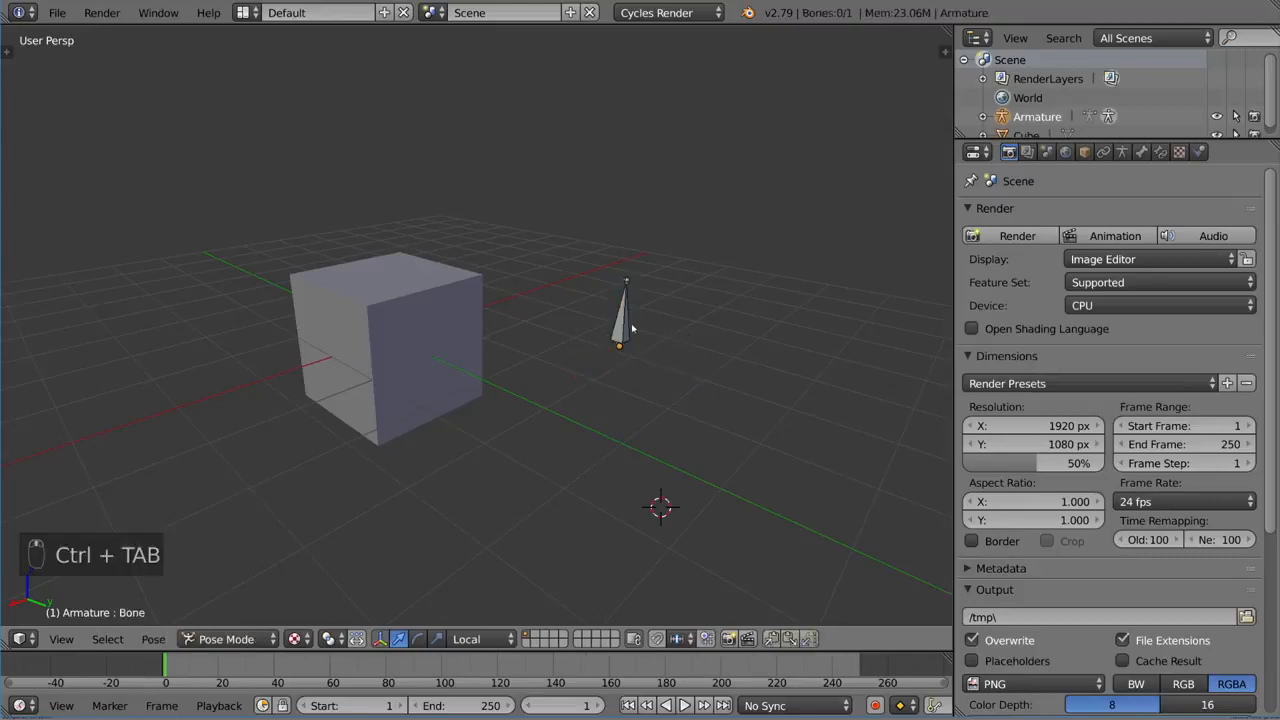
pyautogui.click(620, 310)
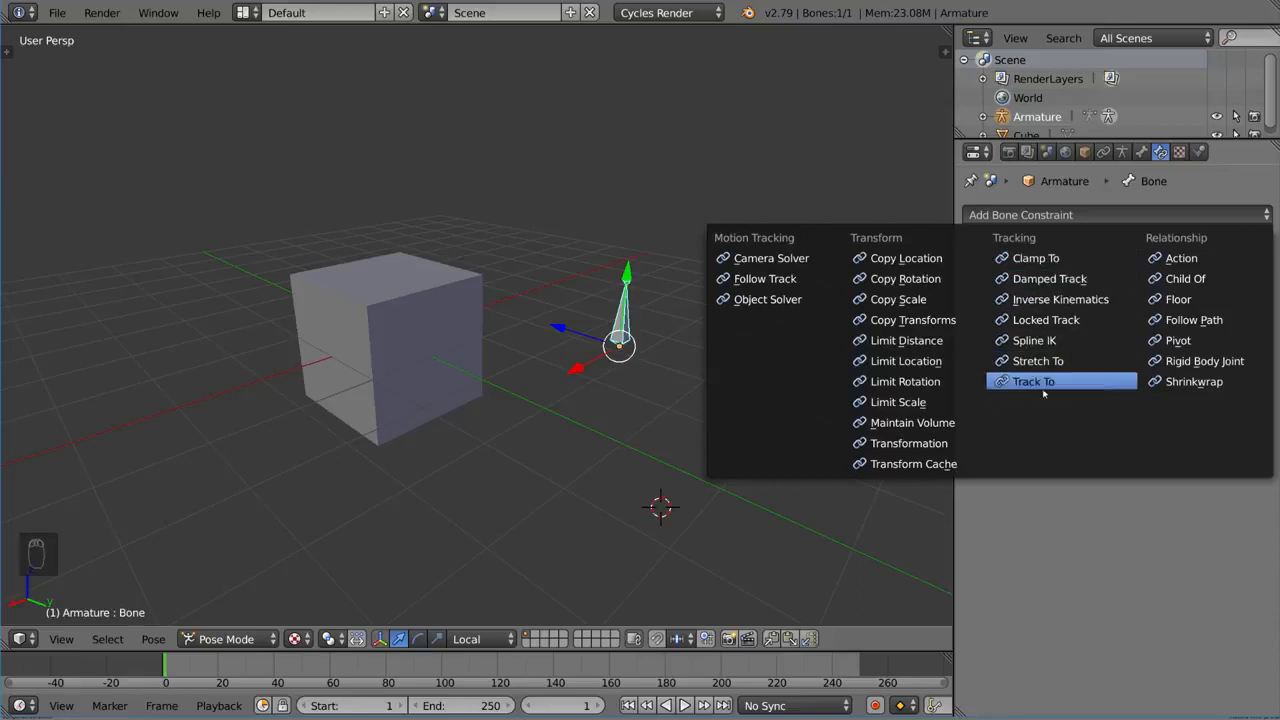
pyautogui.moveTo(1036, 258)
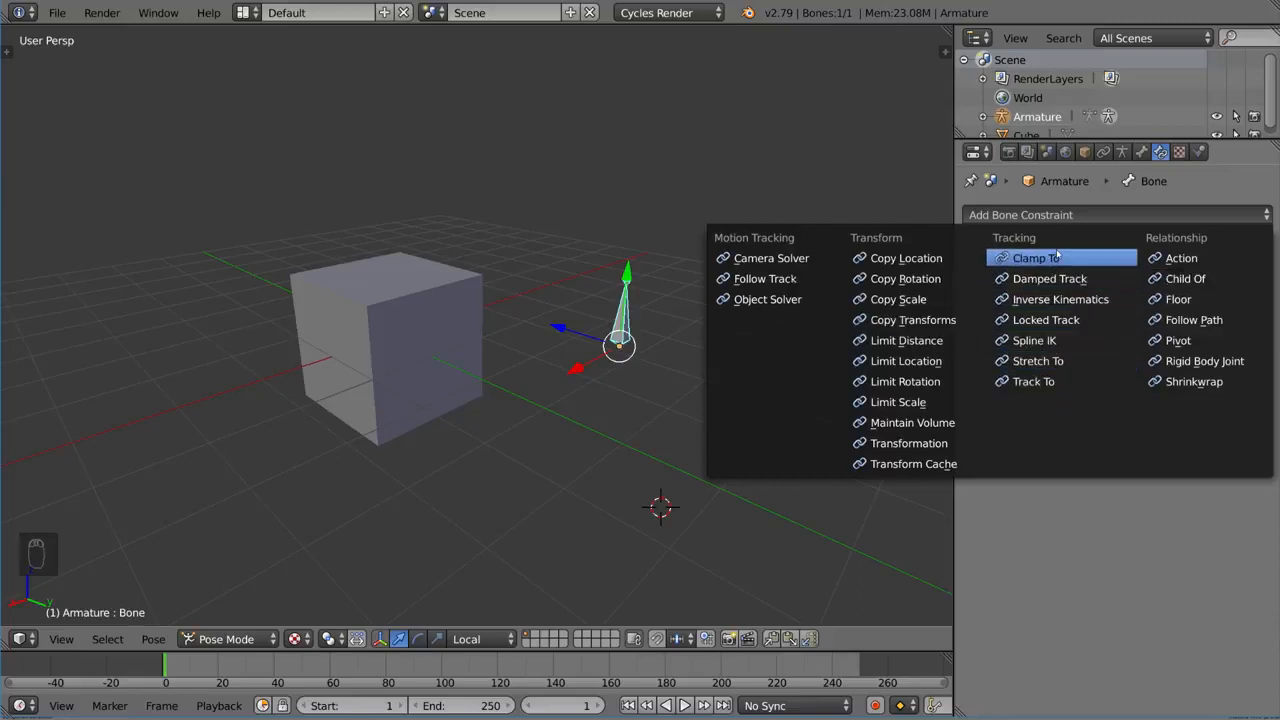
pyautogui.moveTo(1034, 380)
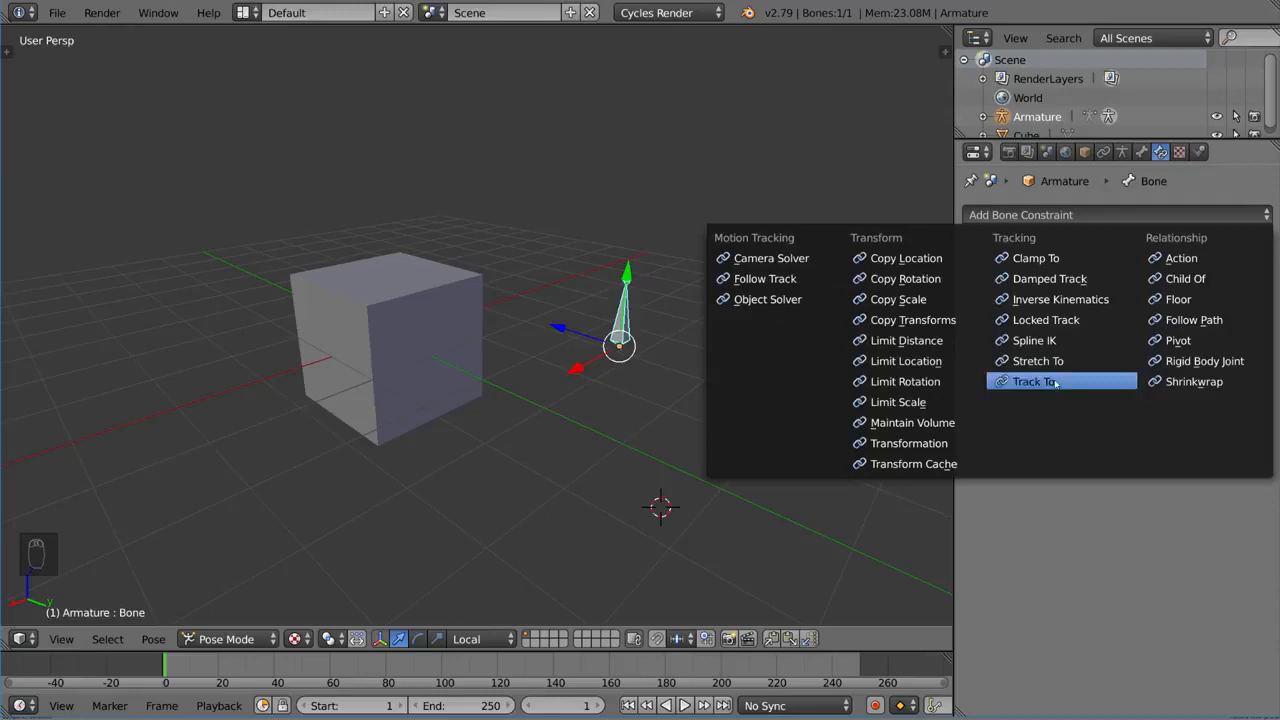
pyautogui.click(1048, 278)
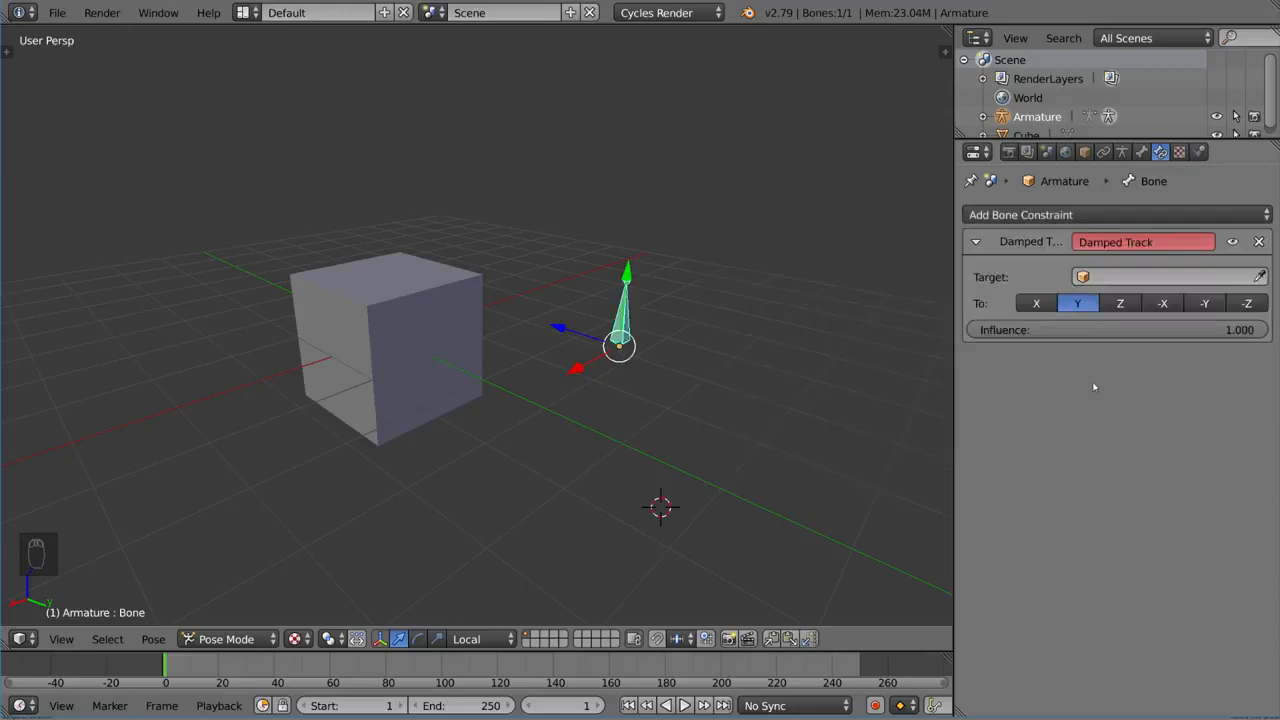
# Step: Bring up the Add Bone Constraint menu for a second constraint
pyautogui.click(1168, 276)
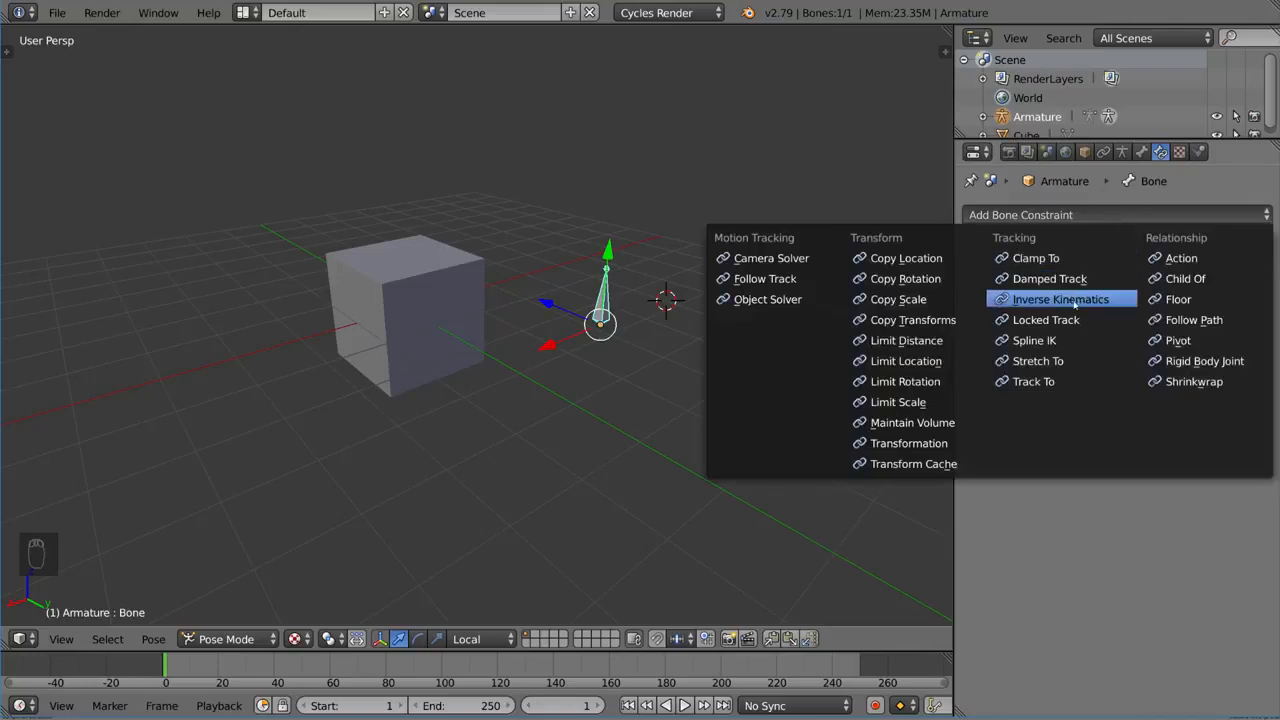
pyautogui.moveTo(1034, 340)
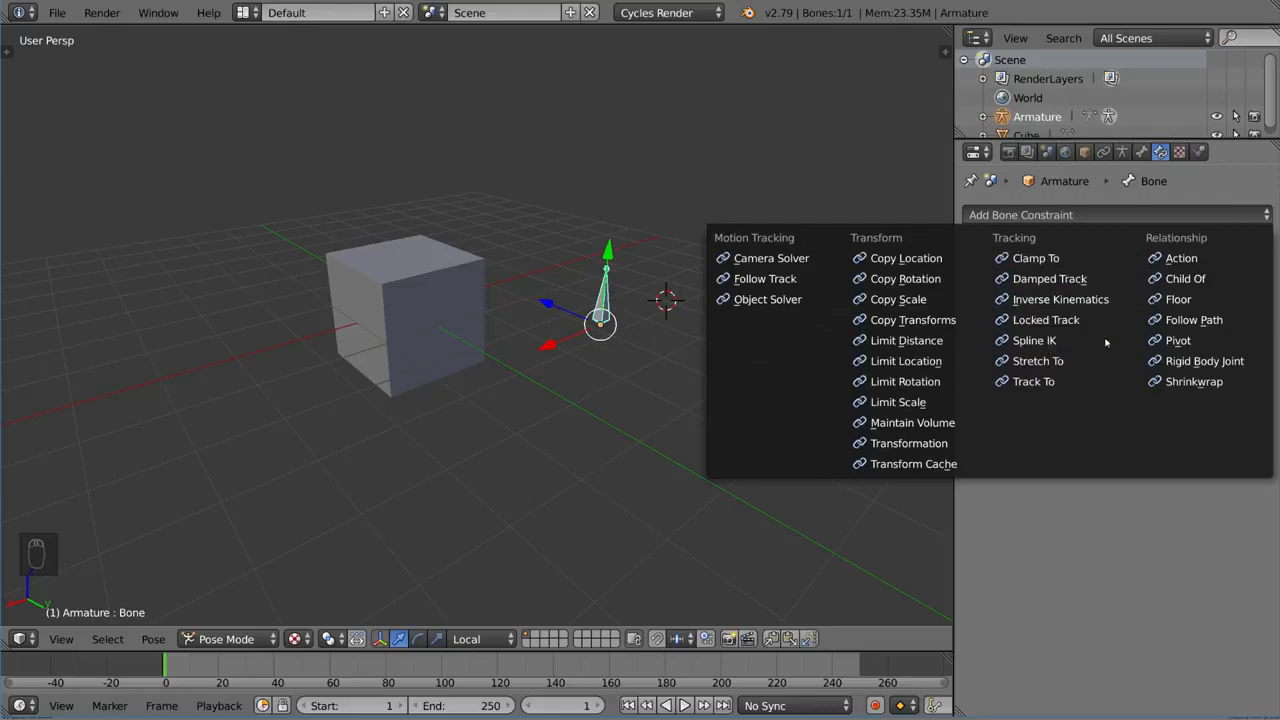
pyautogui.moveTo(1060, 300)
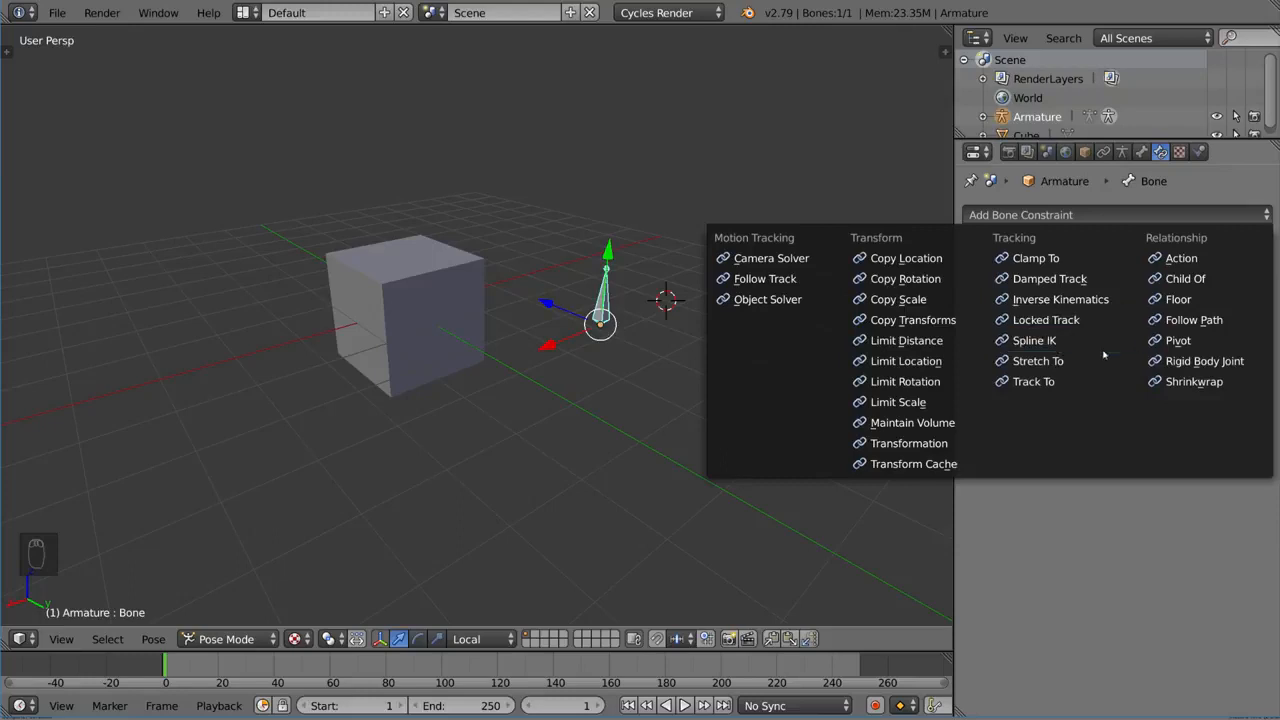
pyautogui.moveTo(1034, 380)
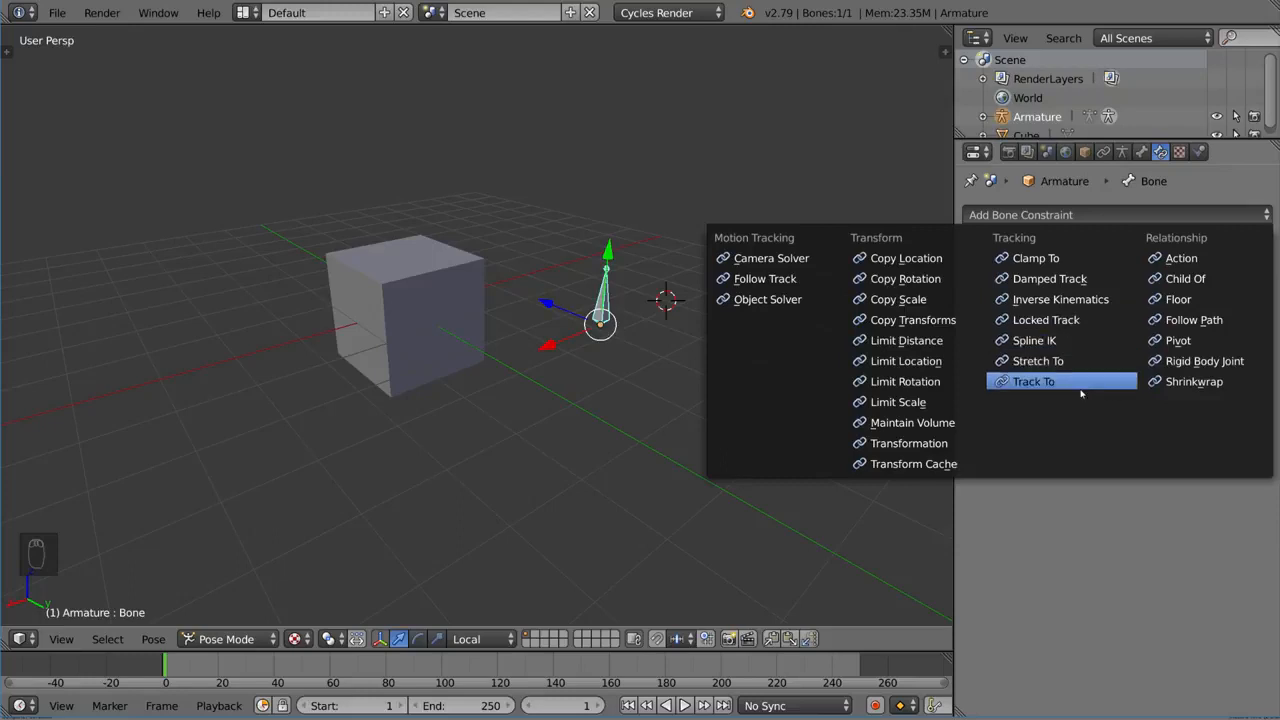
# Step: Try a Track To constraint, ending with an untargeted Stretch To on the bone
pyautogui.click(1032, 380)
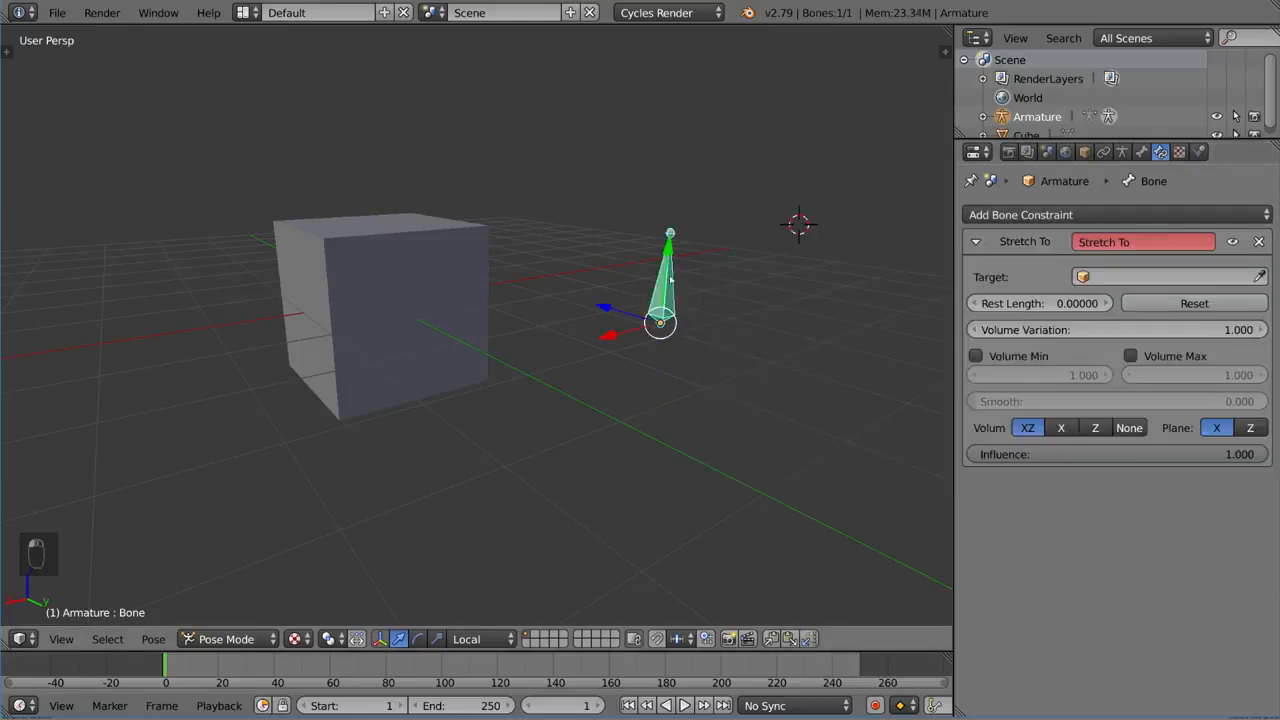
# Step: Swap the Stretch To constraint for a Locked Track constraint
pyautogui.click(1160, 276)
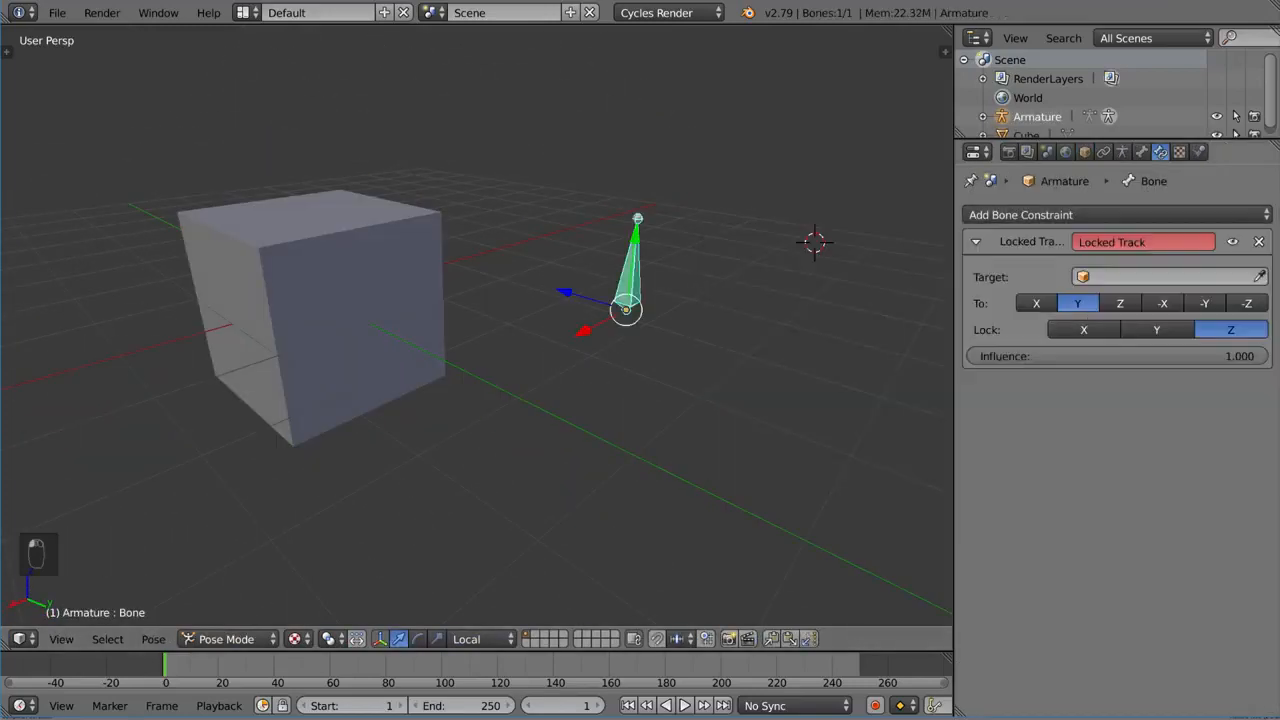
# Step: Target the Locked Track constraint at the Cube, tracking along X with X locked
pyautogui.click(1160, 276)
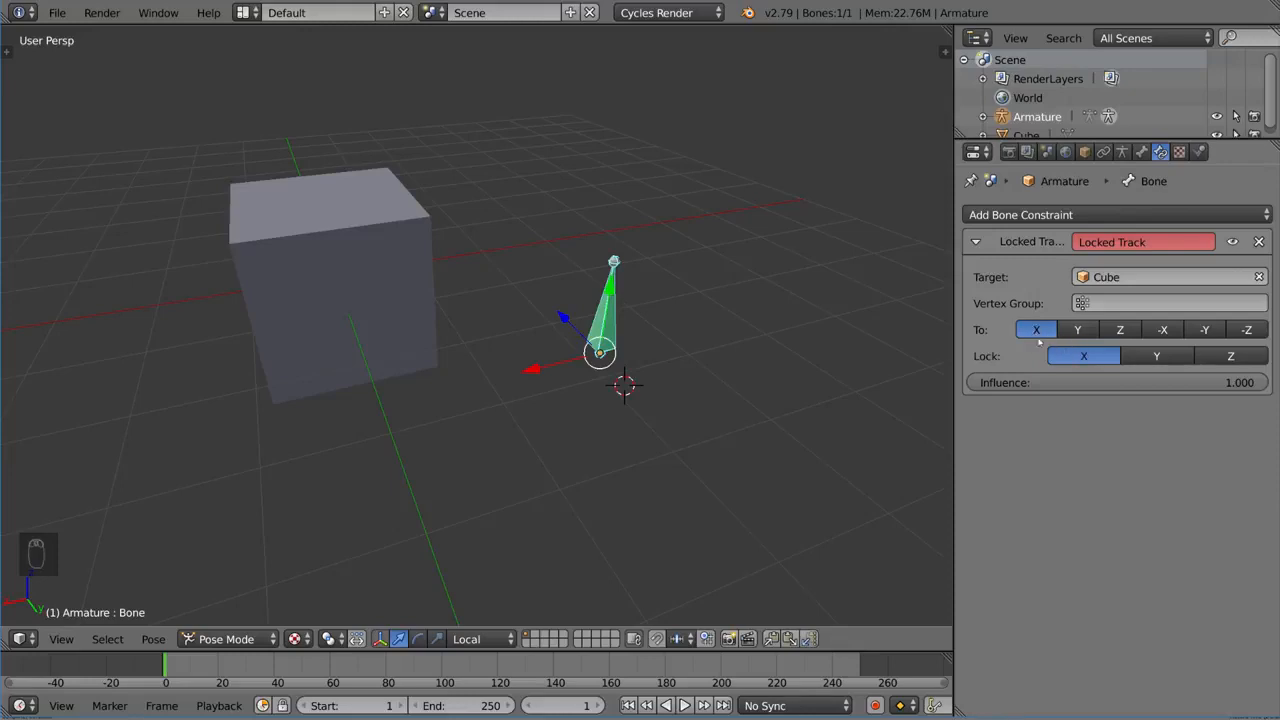
# Step: Try the Y lock axis, then delete the Locked Track constraint from the bone
pyautogui.click(1156, 356)
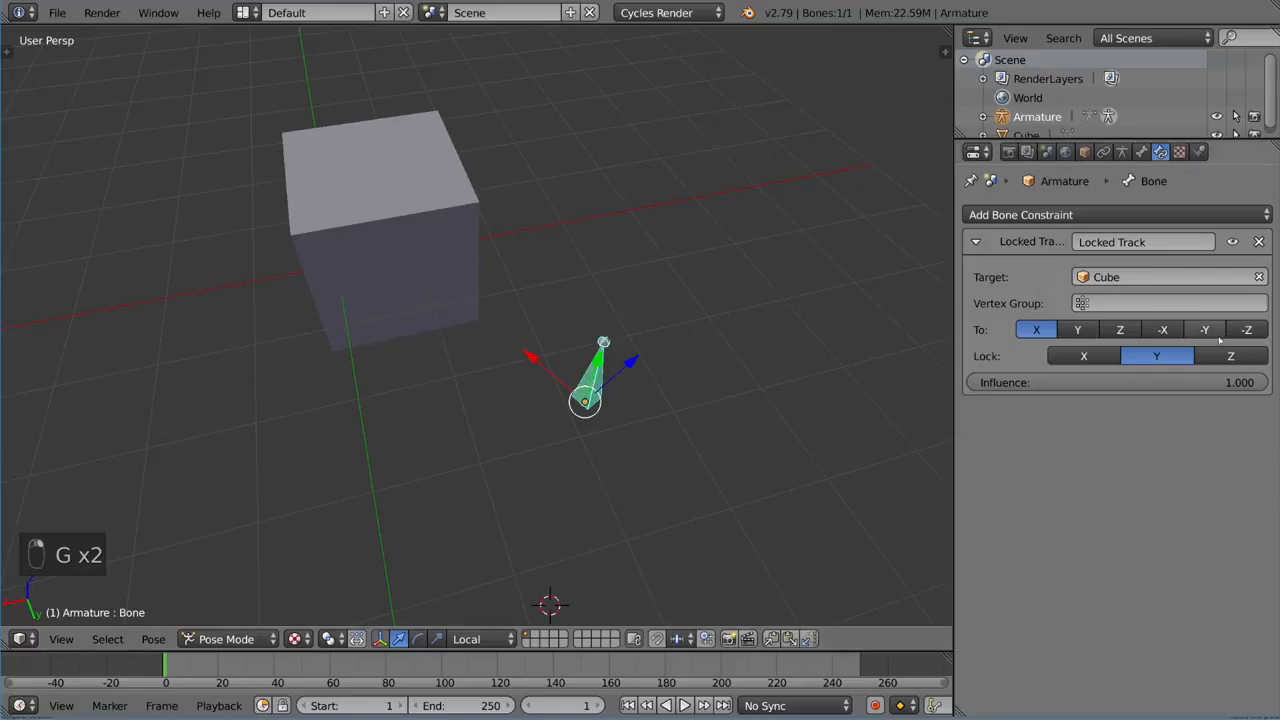
pyautogui.click(1228, 356)
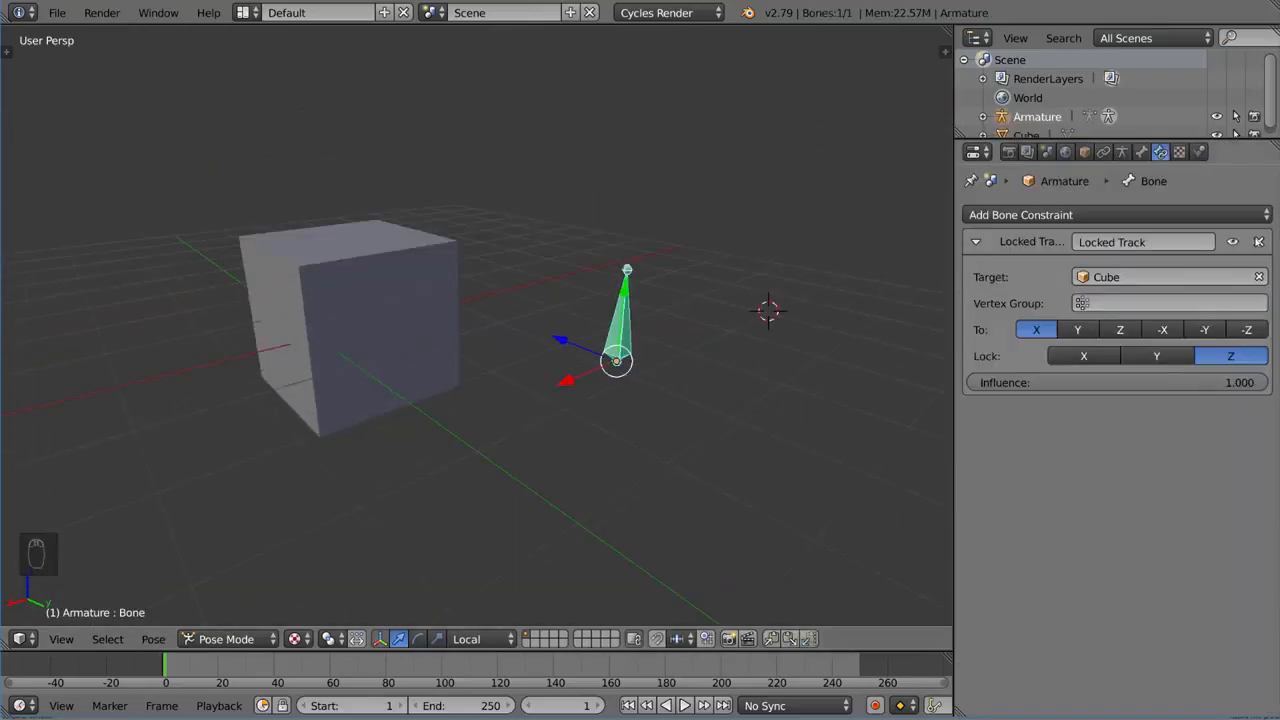
pyautogui.click(1260, 240)
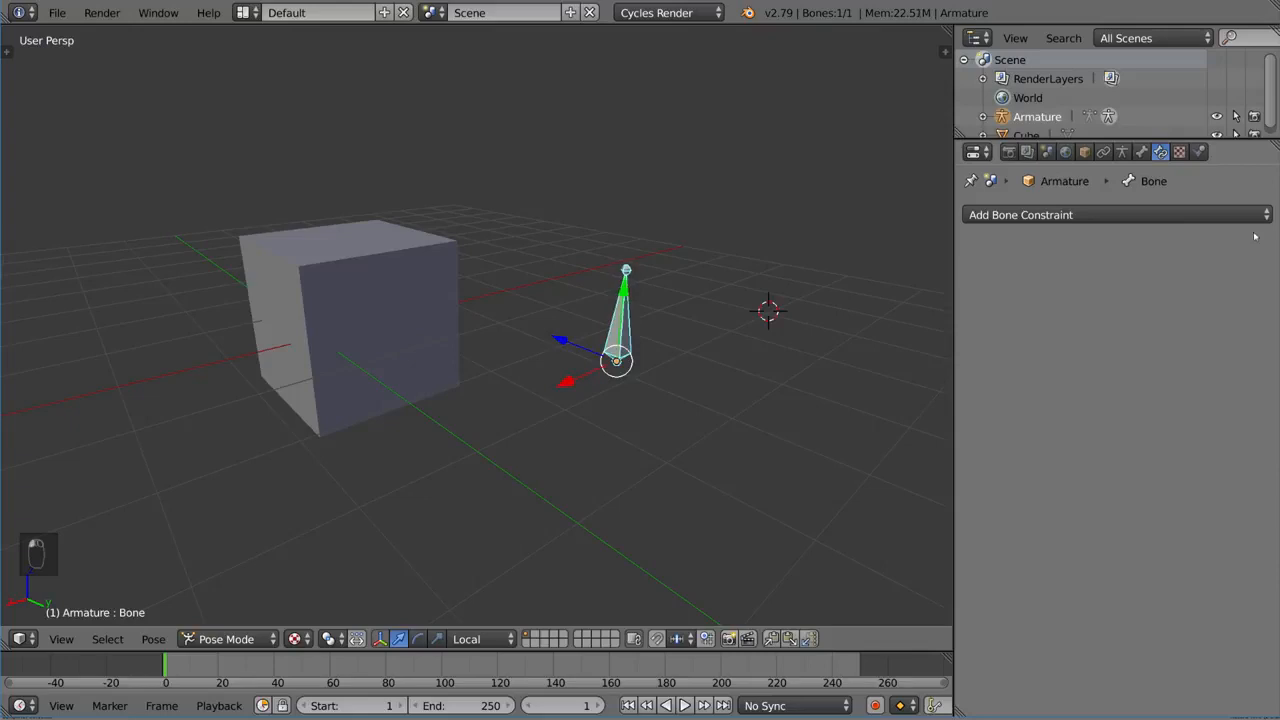
# Step: Add a Clamp To constraint from the Tracking column, target empty
pyautogui.click(1020, 214)
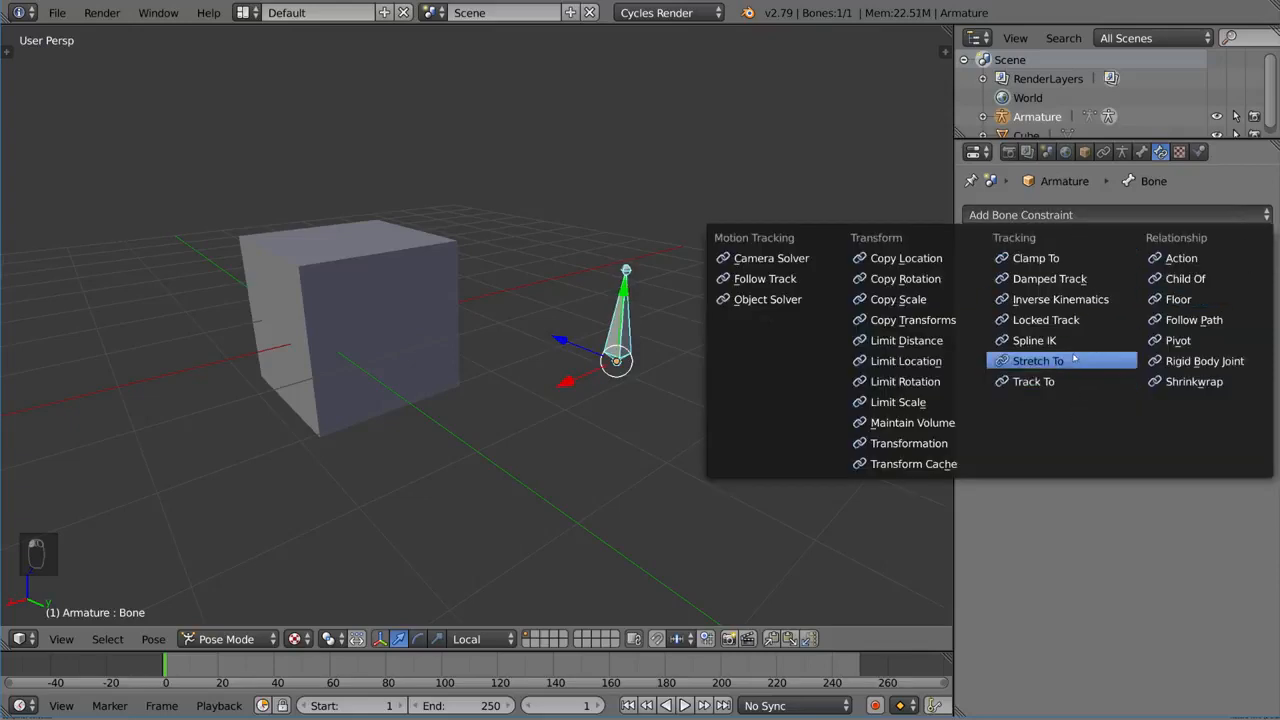
pyautogui.moveTo(1060, 300)
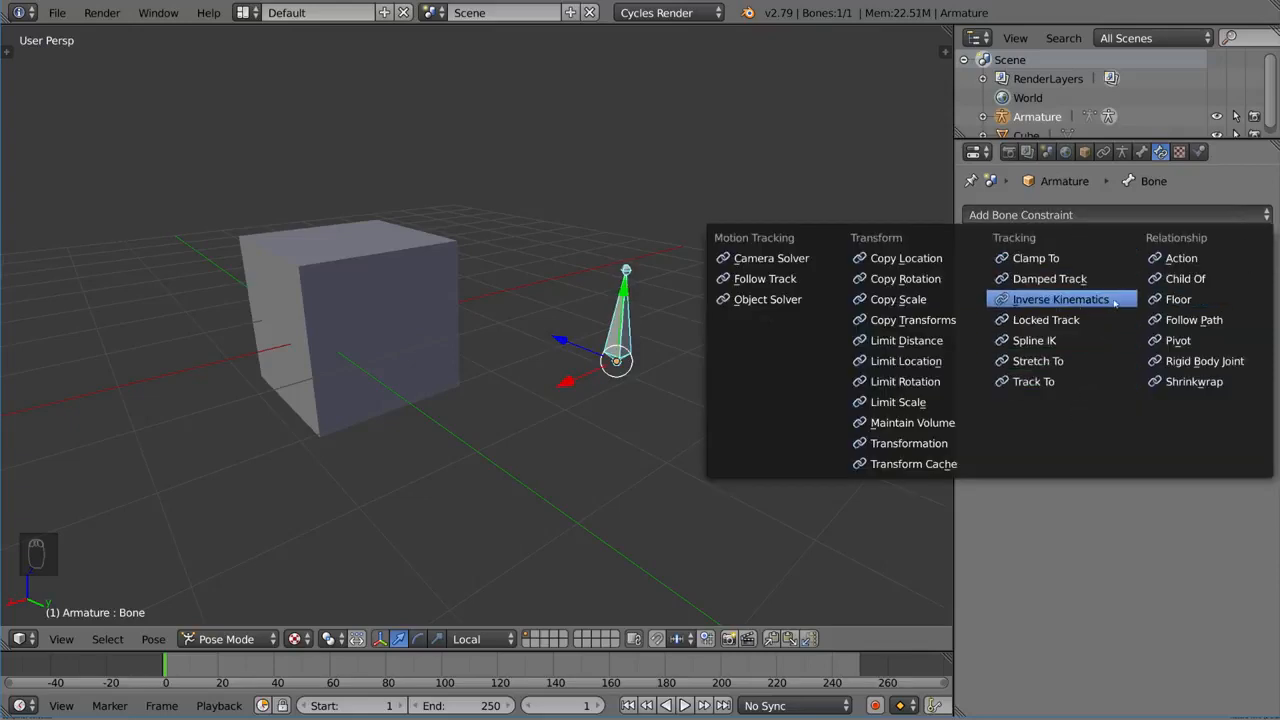
pyautogui.moveTo(1088, 250)
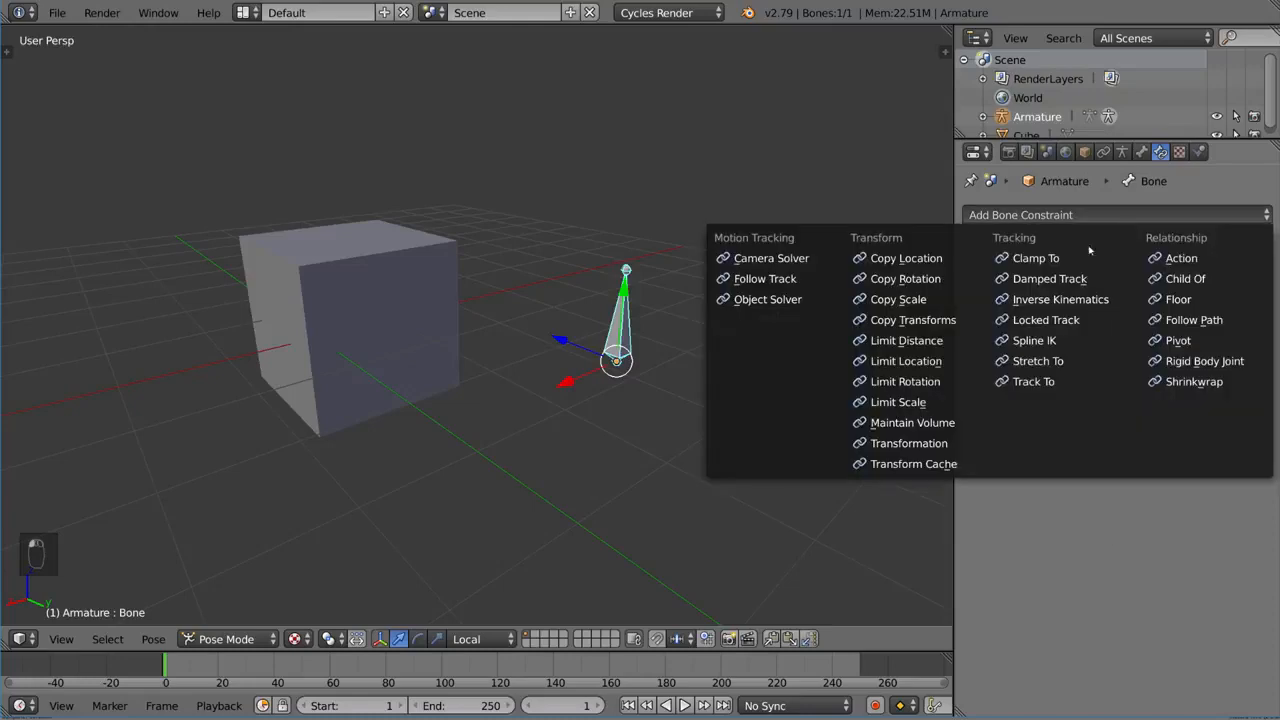
pyautogui.click(1036, 258)
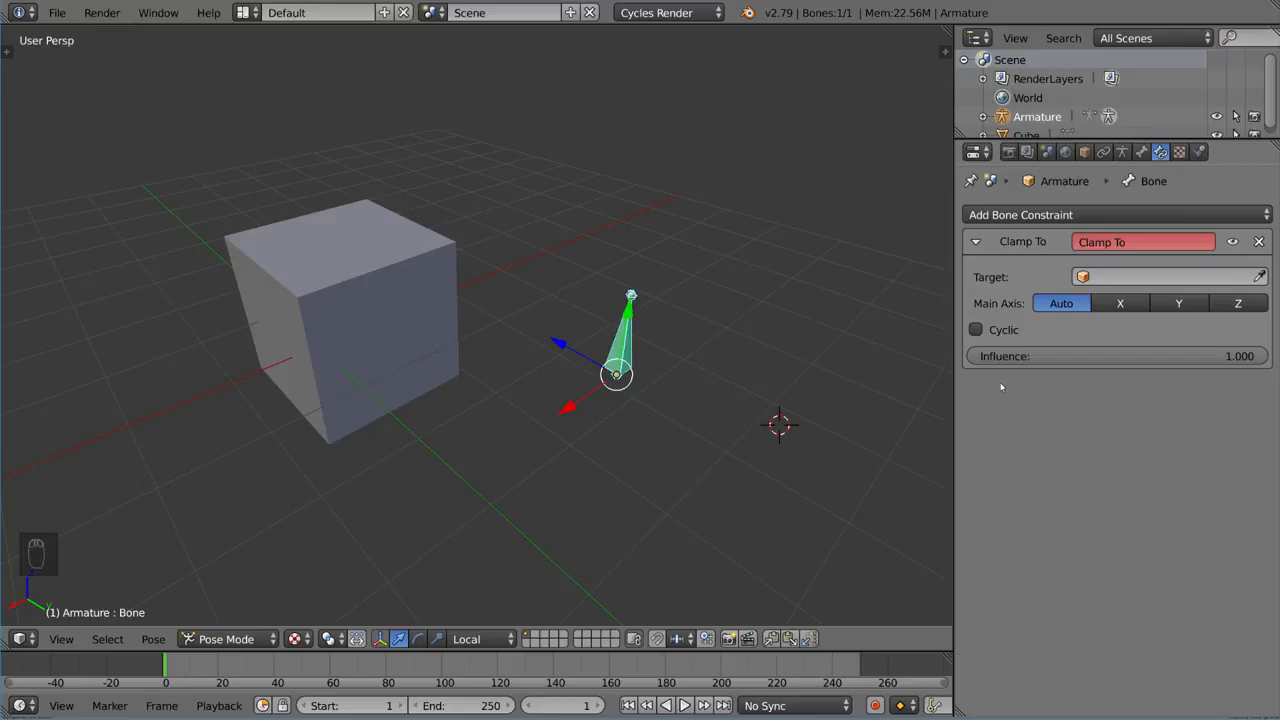
pyautogui.moveTo(824, 360)
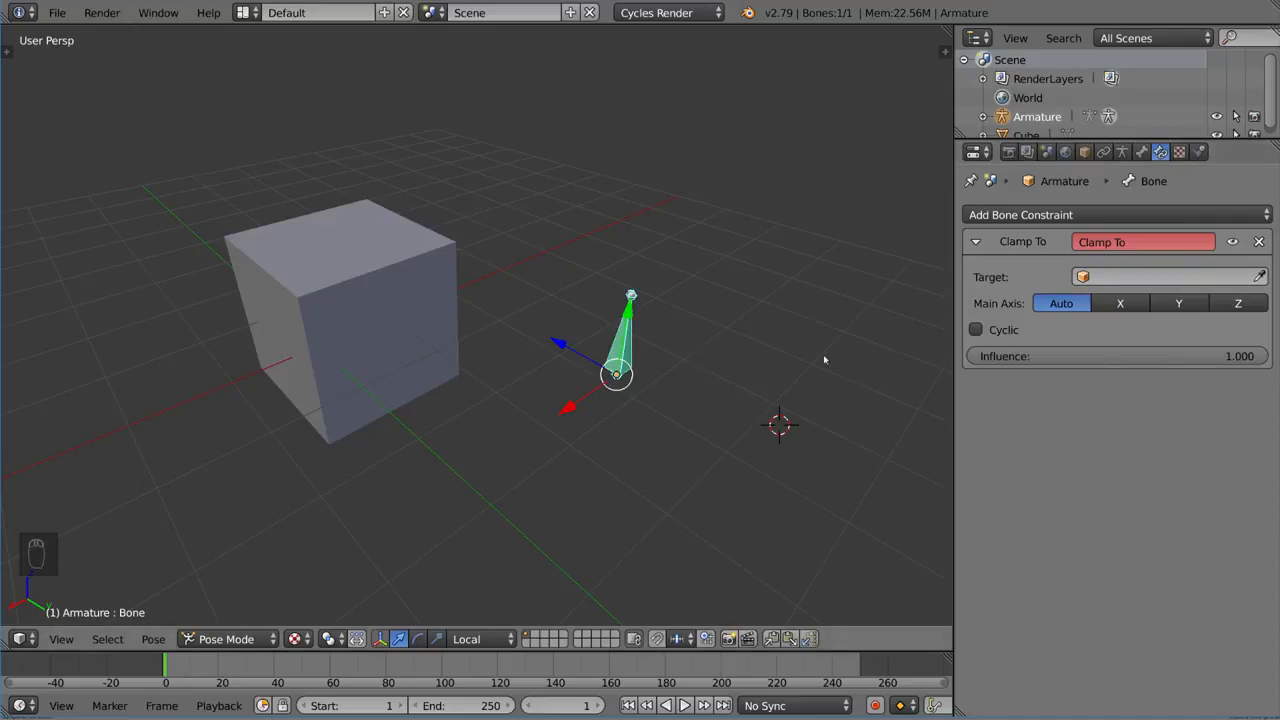
pyautogui.moveTo(408, 292)
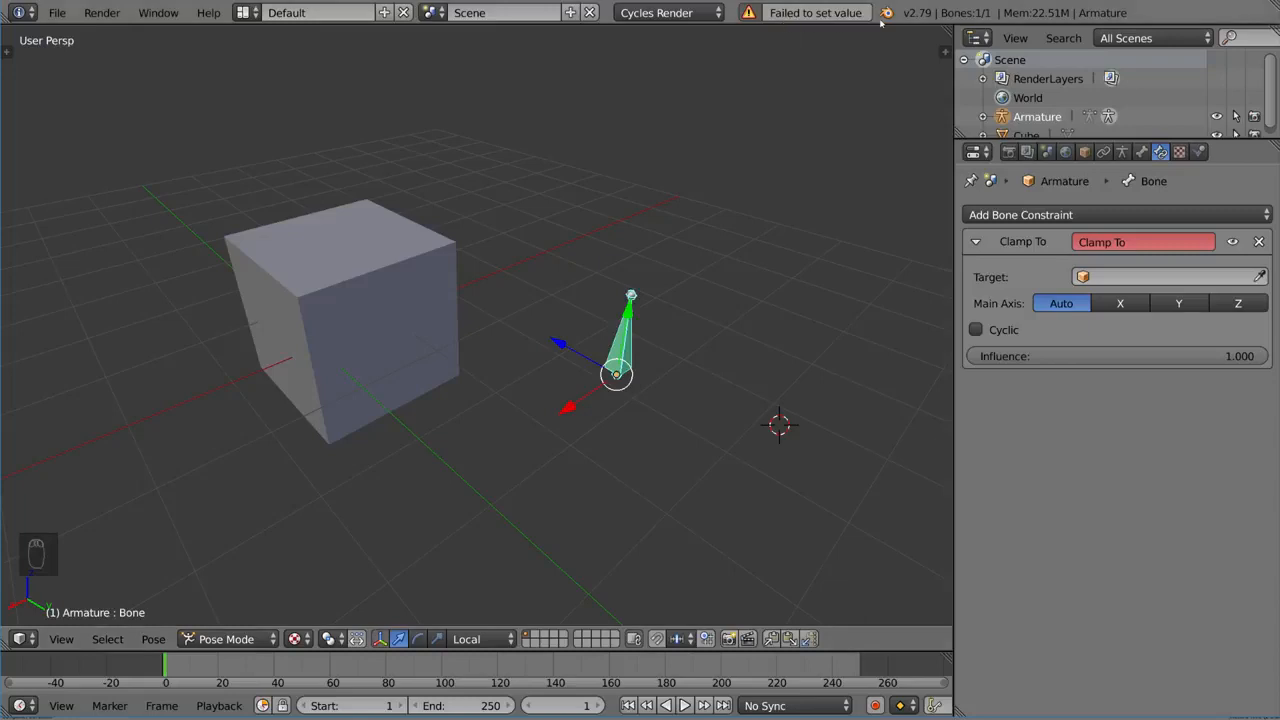
# Step: Add a Bezier curve as the Clamp To target and move the bone along it
pyautogui.press('shift+a')
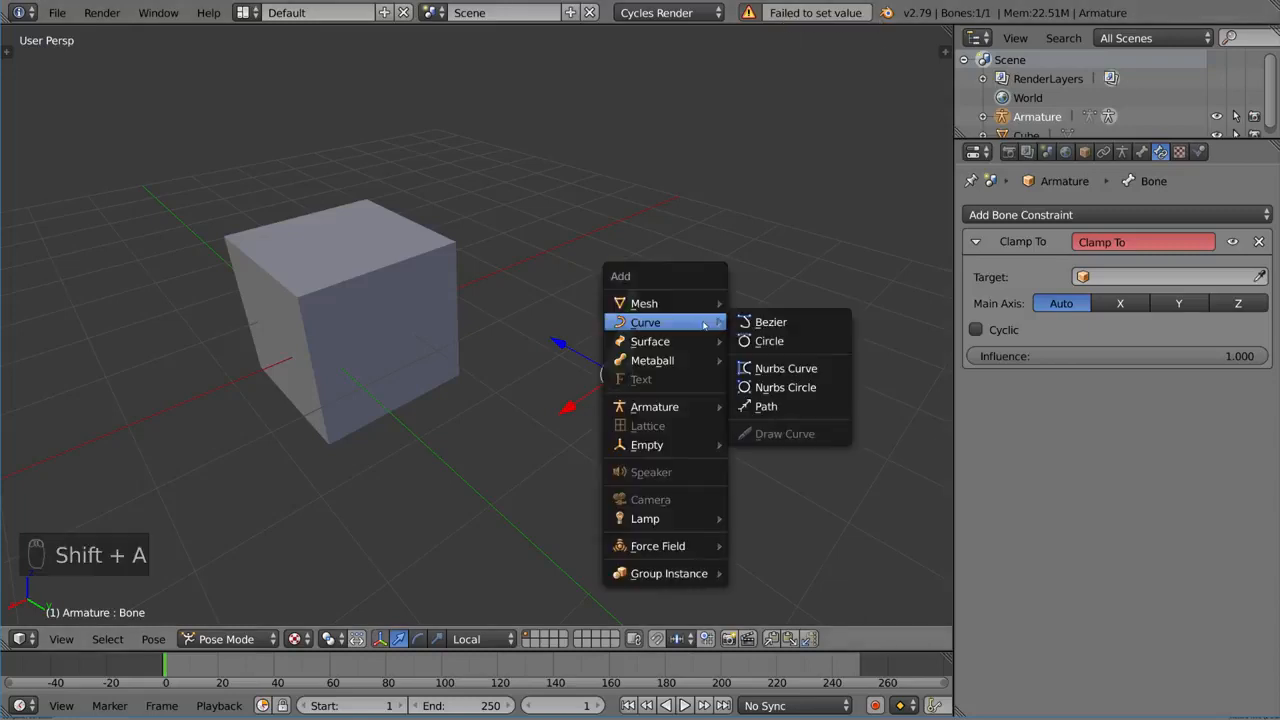
pyautogui.click(770, 320)
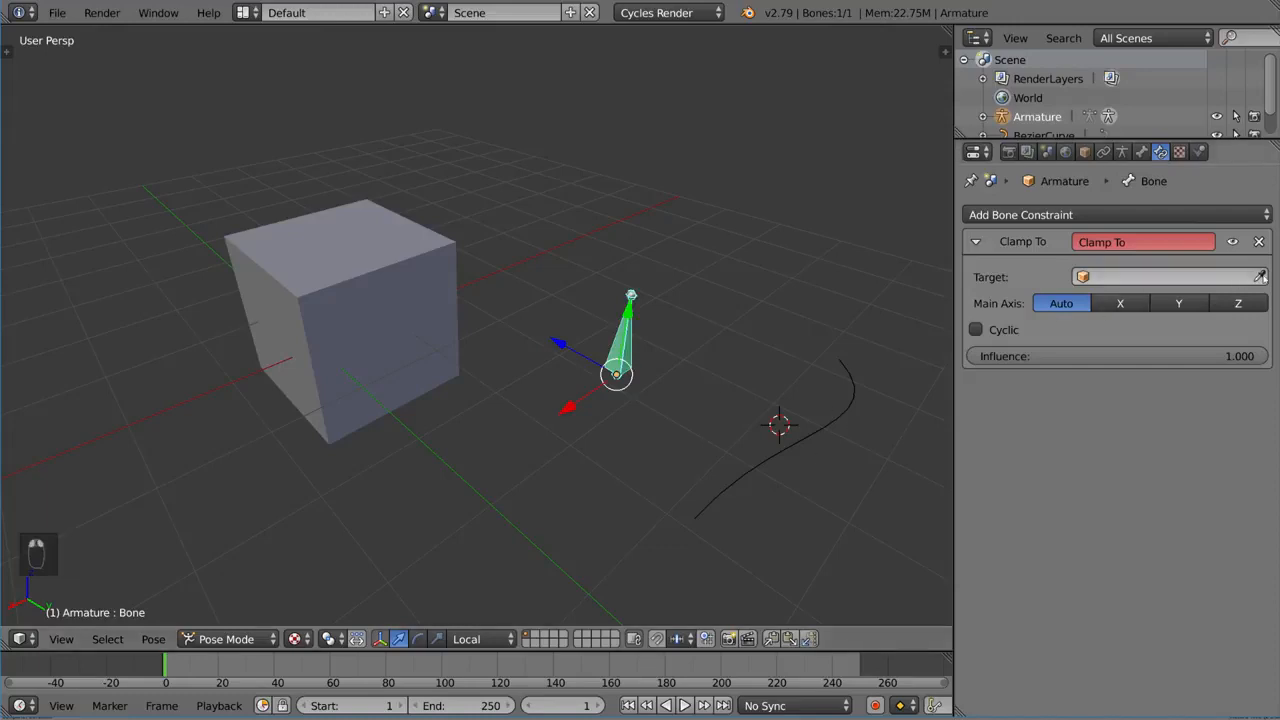
pyautogui.moveTo(840, 418)
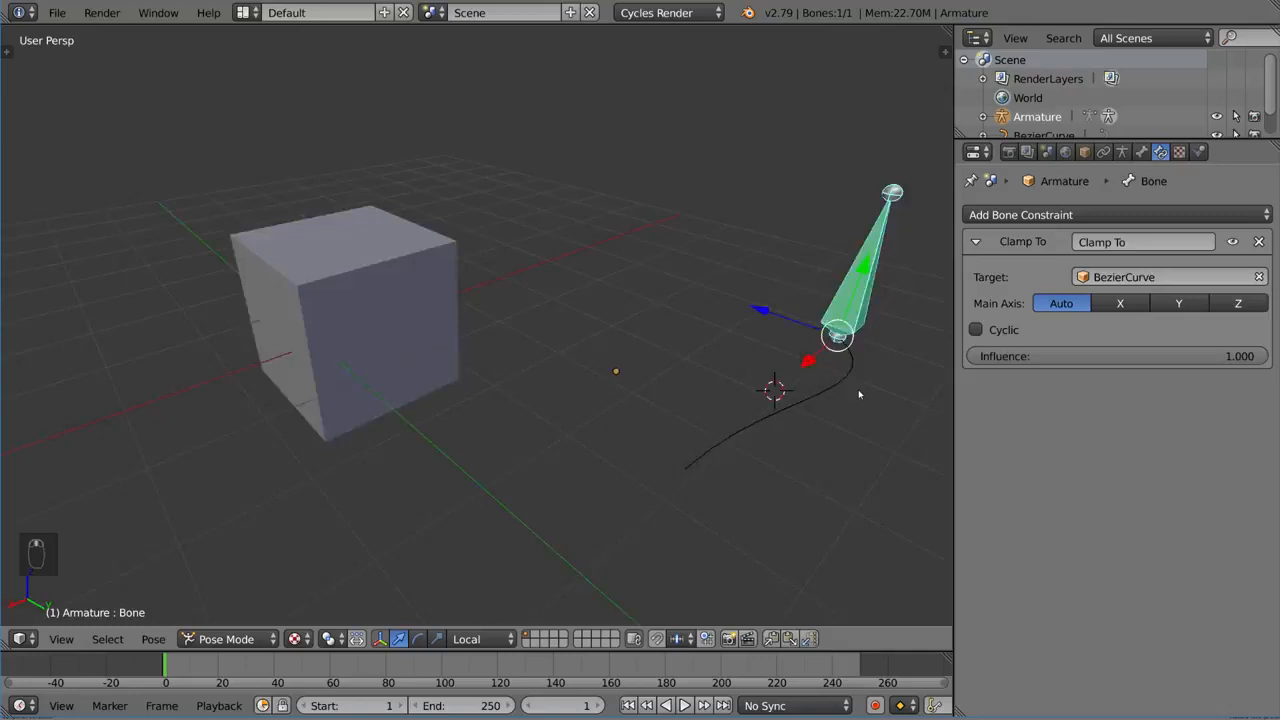
pyautogui.press('g')
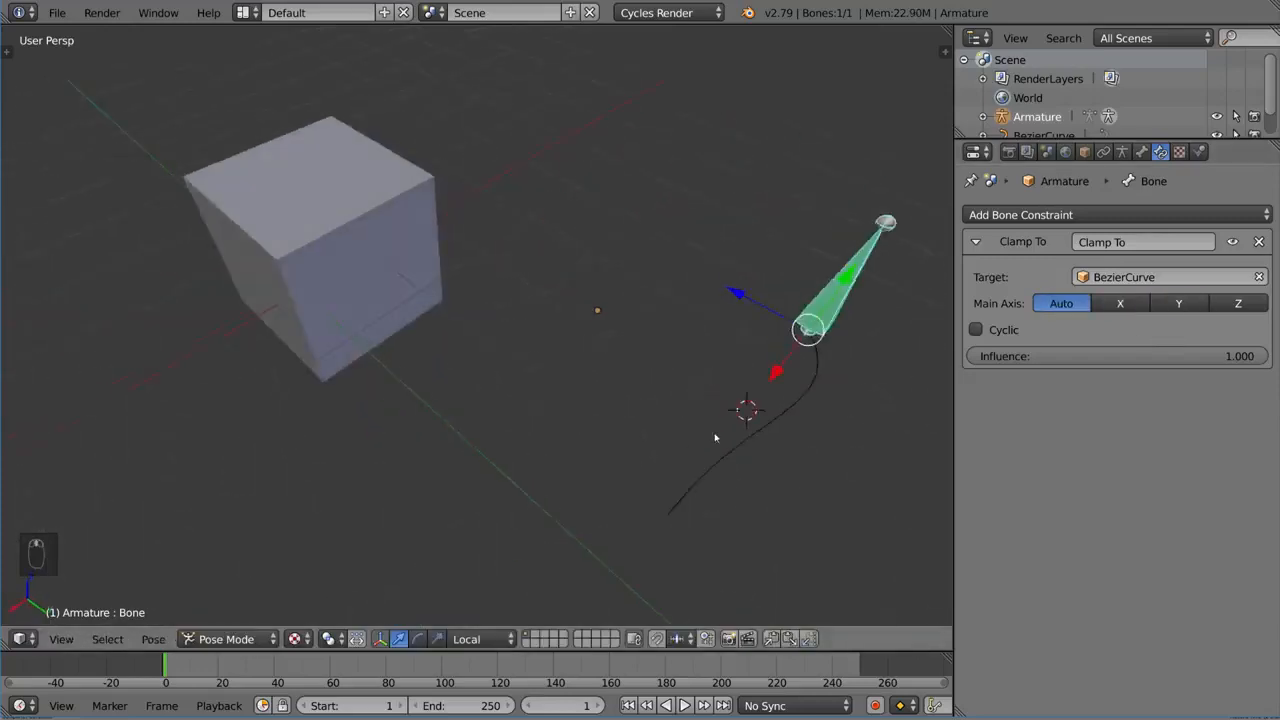
pyautogui.press('g')
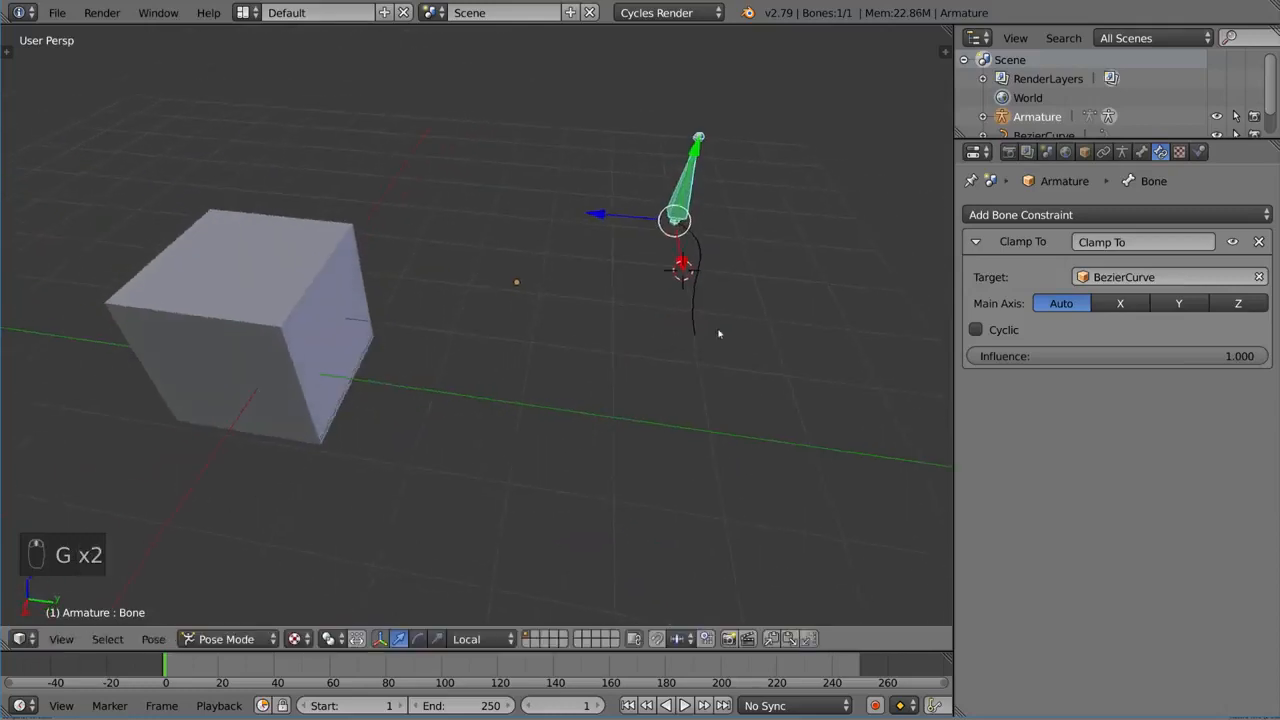
# Step: Dismiss the constraint menu without adding anything and inspect the bone on the curve
pyautogui.click(1116, 214)
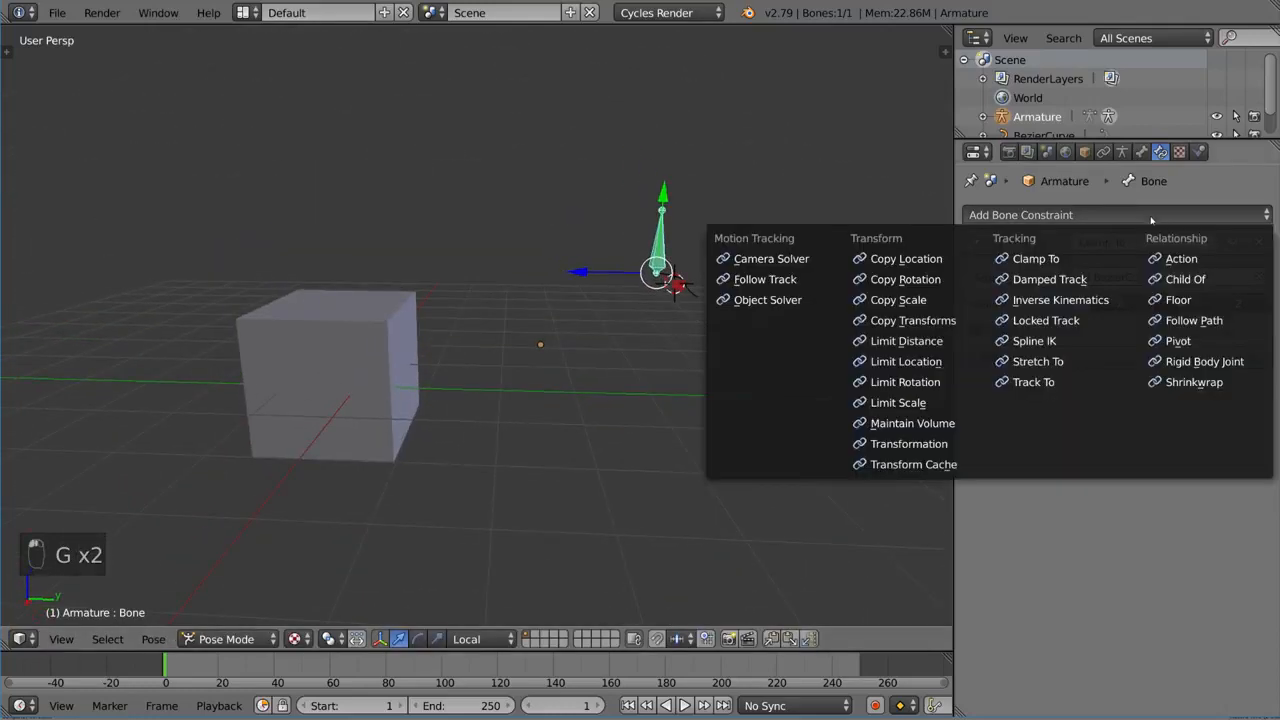
pyautogui.click(1036, 258)
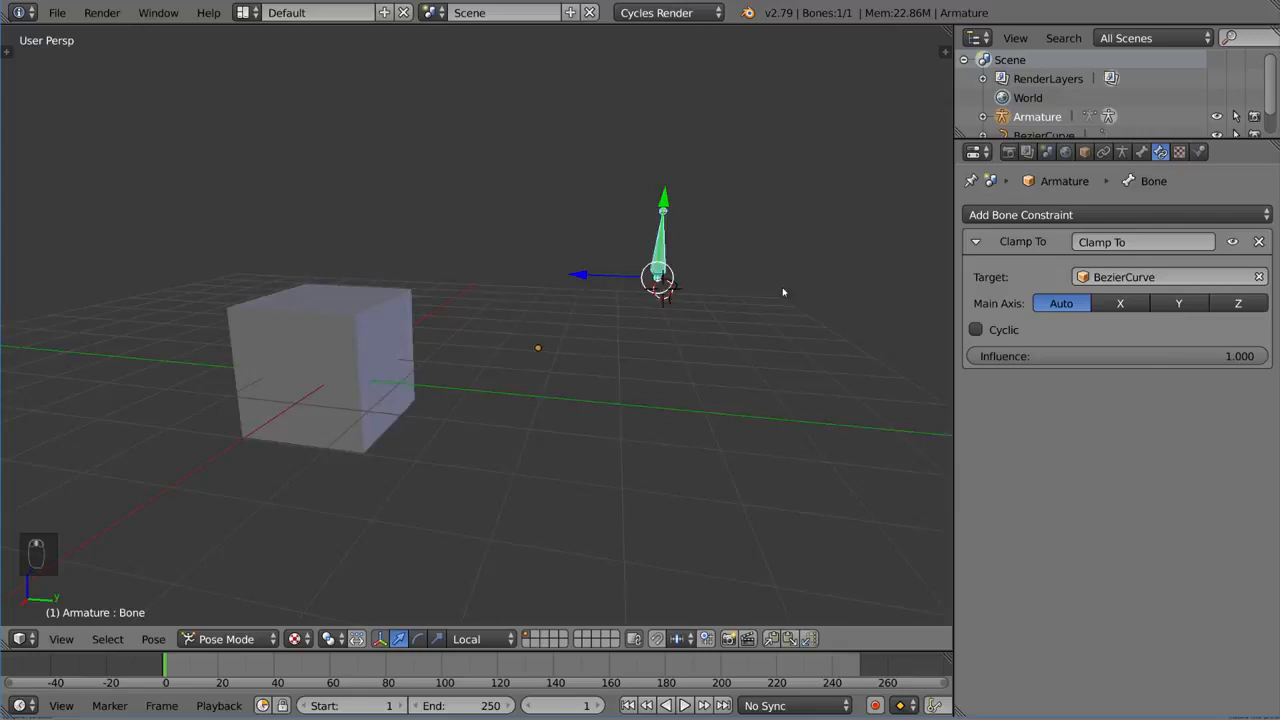
pyautogui.moveTo(660, 280); pyautogui.dragTo(590, 350)
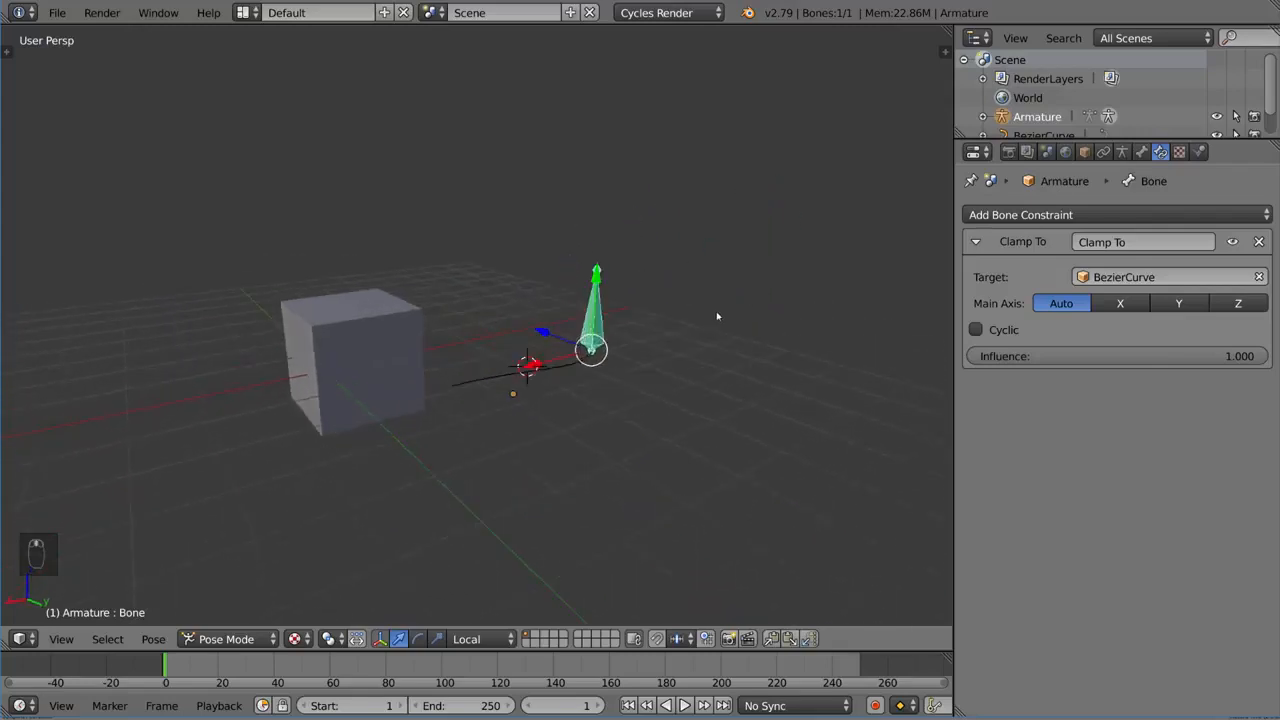